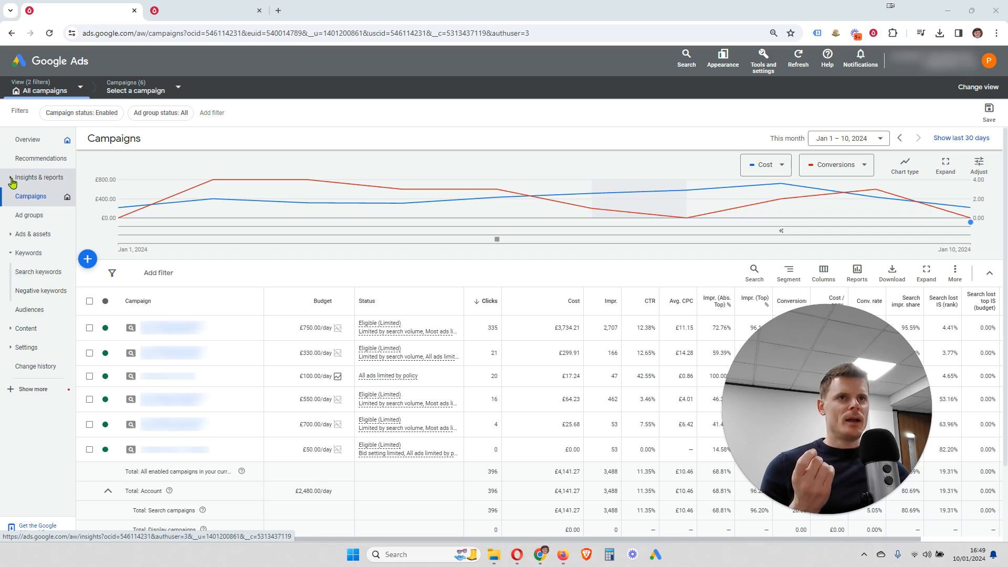
Open the Search terms report under Insights & reports for all campaigns.
click(38, 177)
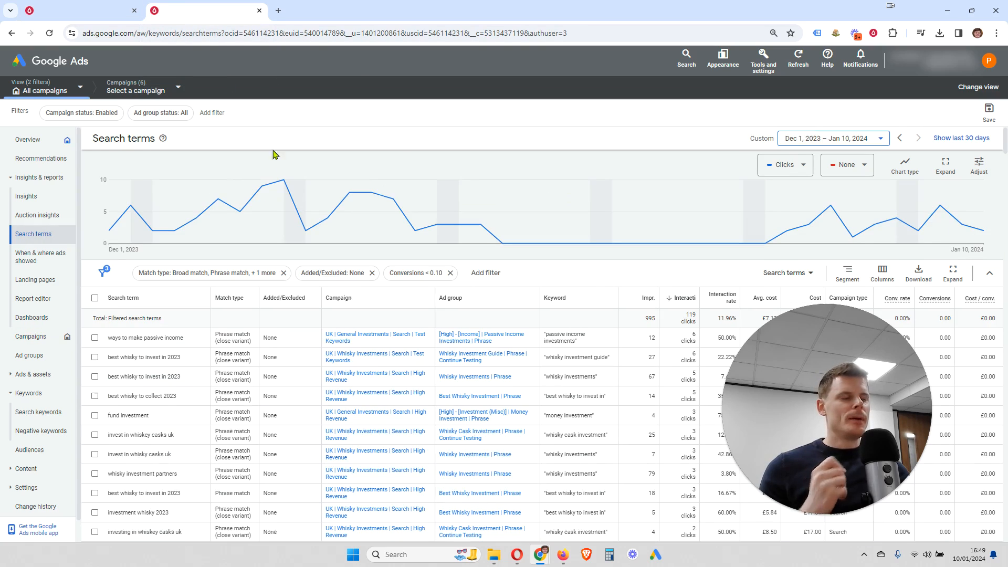
mouse_move(326, 218)
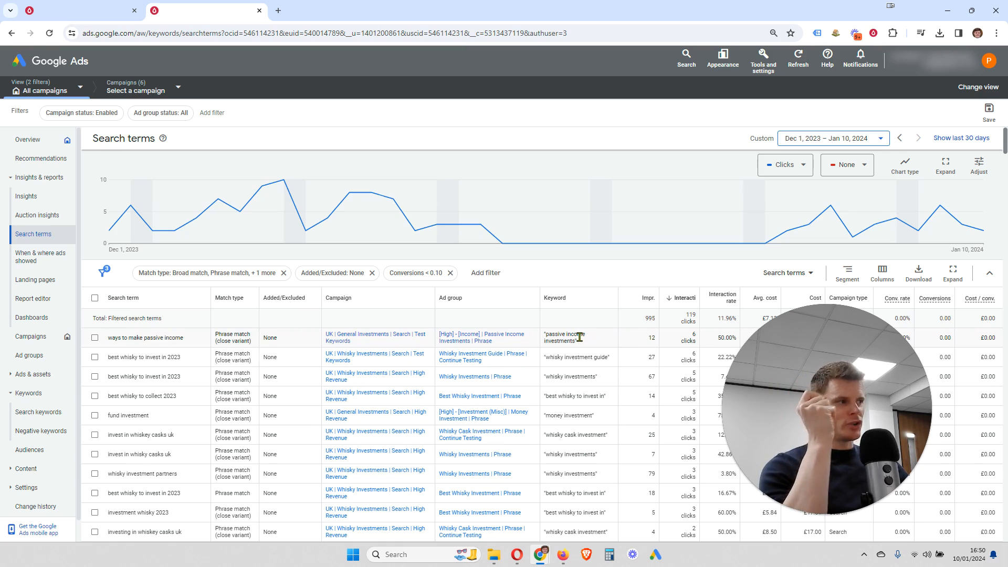
mouse_move(578, 336)
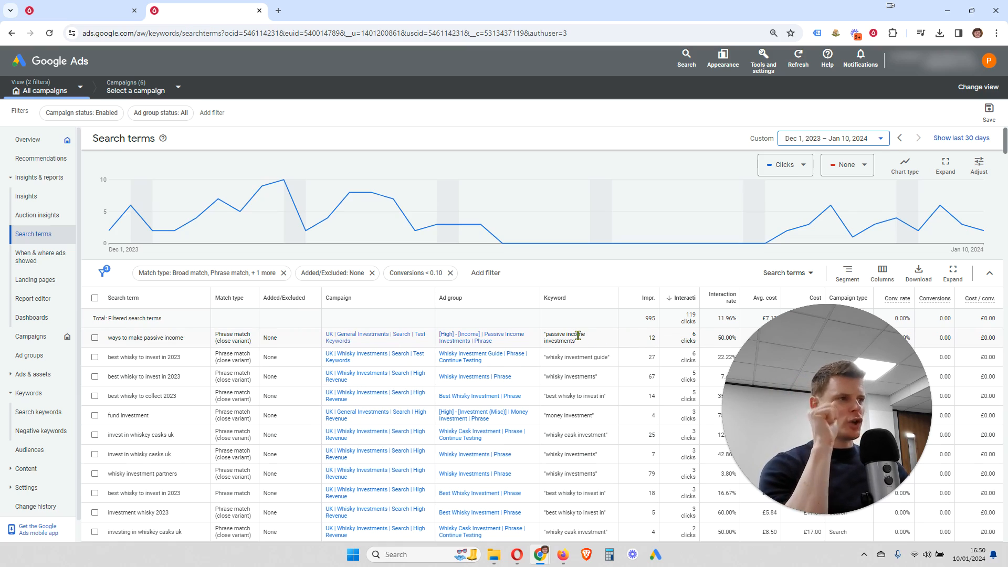
mouse_move(584, 306)
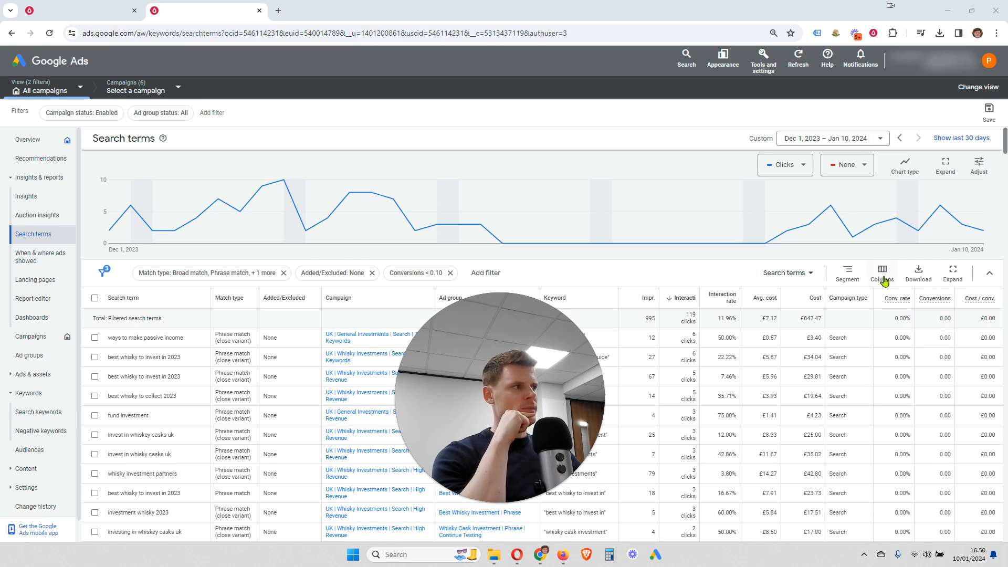
Open Modify columns from the search terms table's Columns options.
click(882, 273)
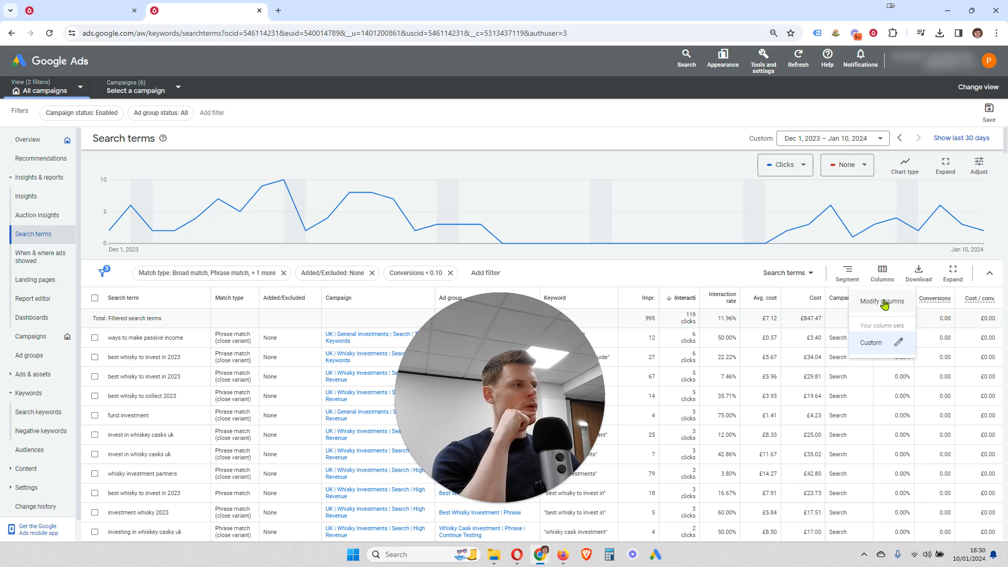
click(882, 301)
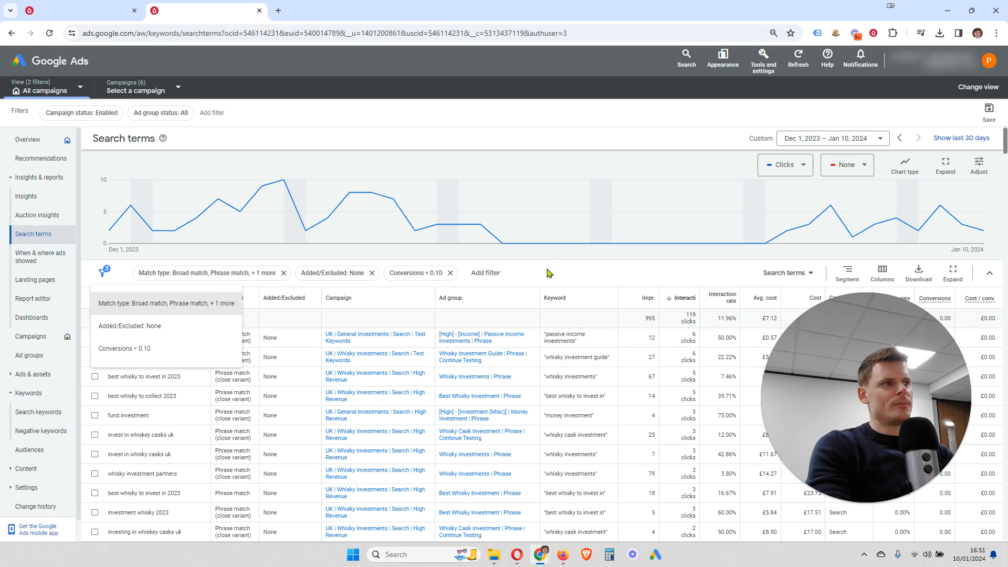
Close the filter summary and tick Exact match (close variant) in the Match type filter.
click(485, 272)
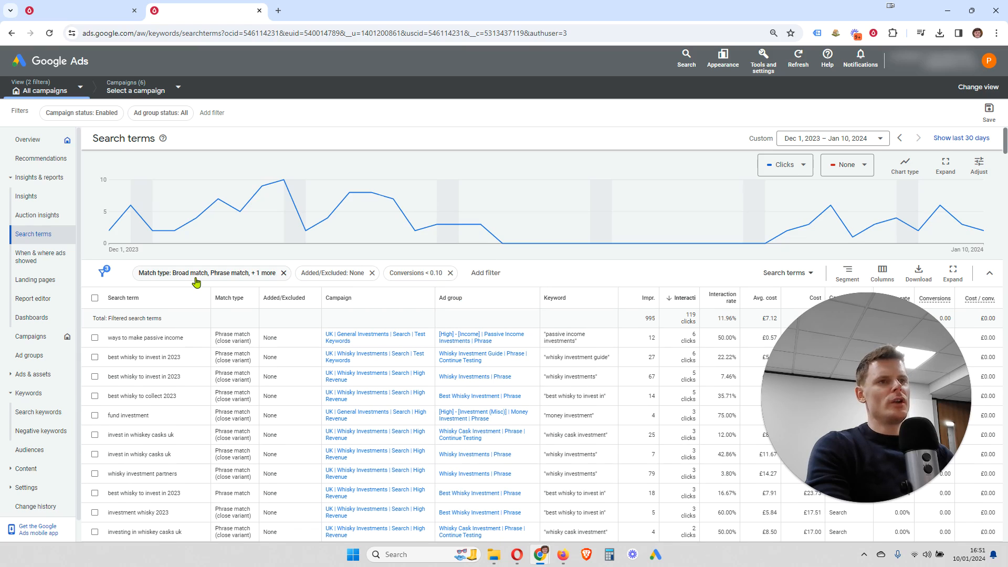
click(206, 272)
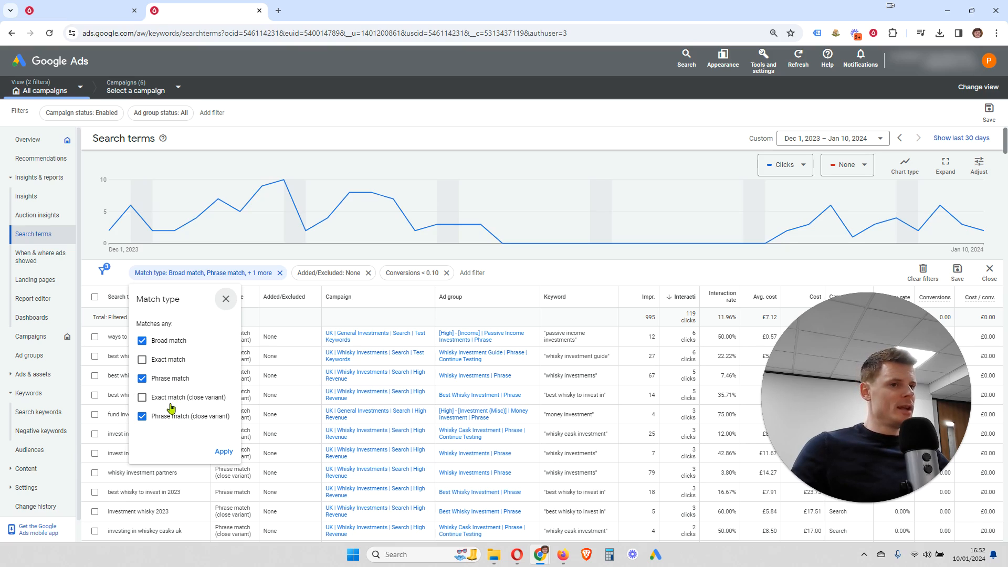
click(142, 397)
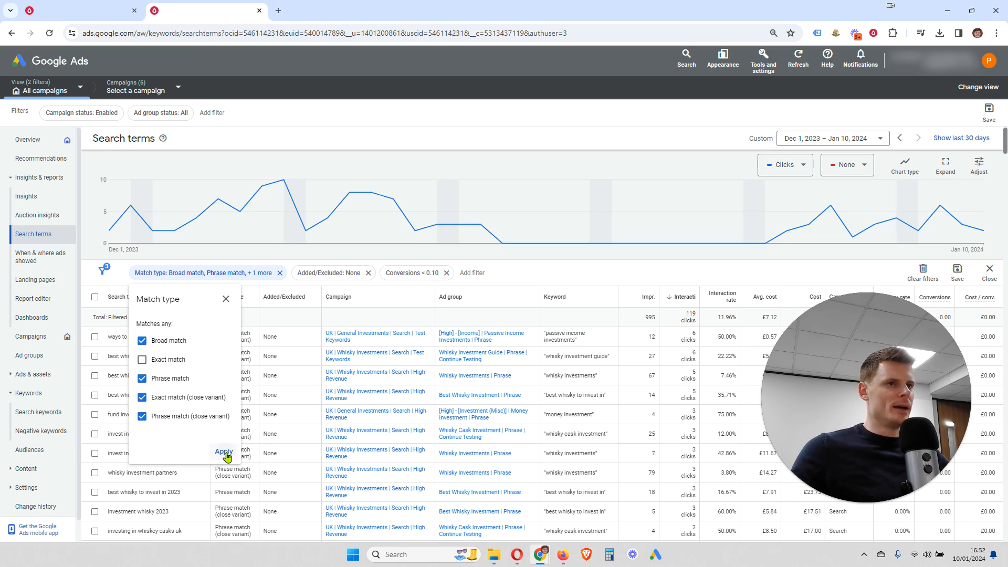
Apply the widened match types and keep the Added/Excluded filter at None.
click(330, 272)
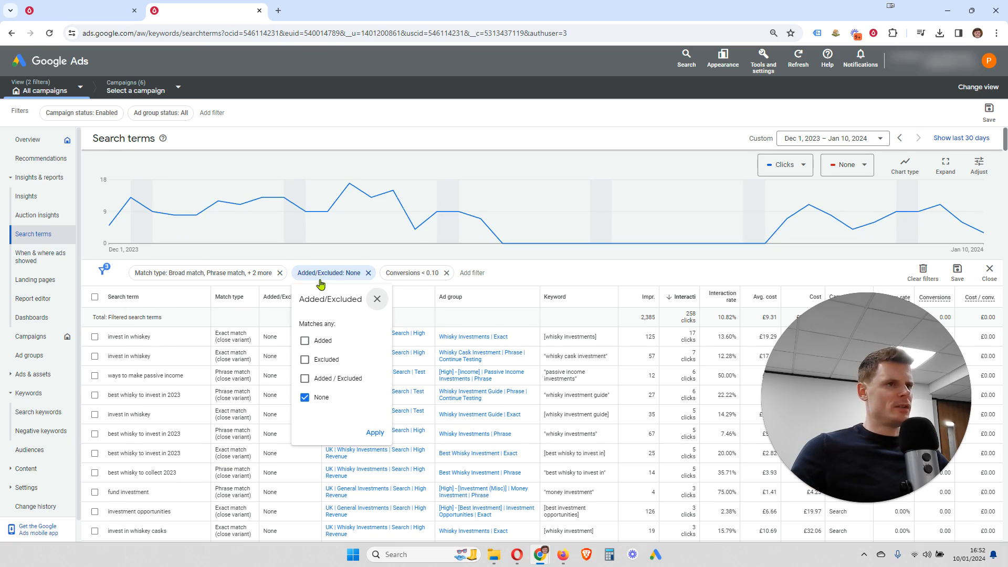
mouse_move(341, 347)
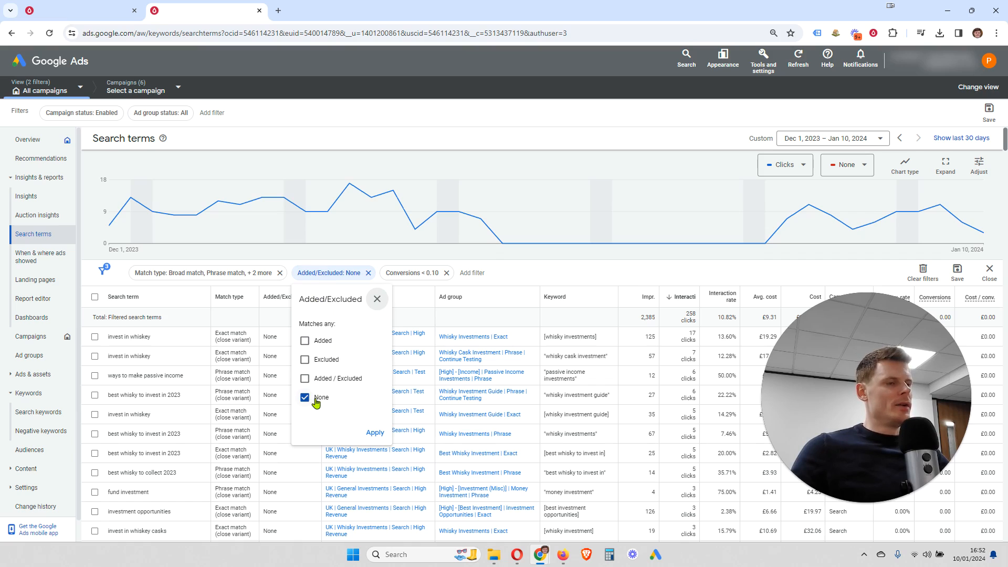
mouse_move(334, 384)
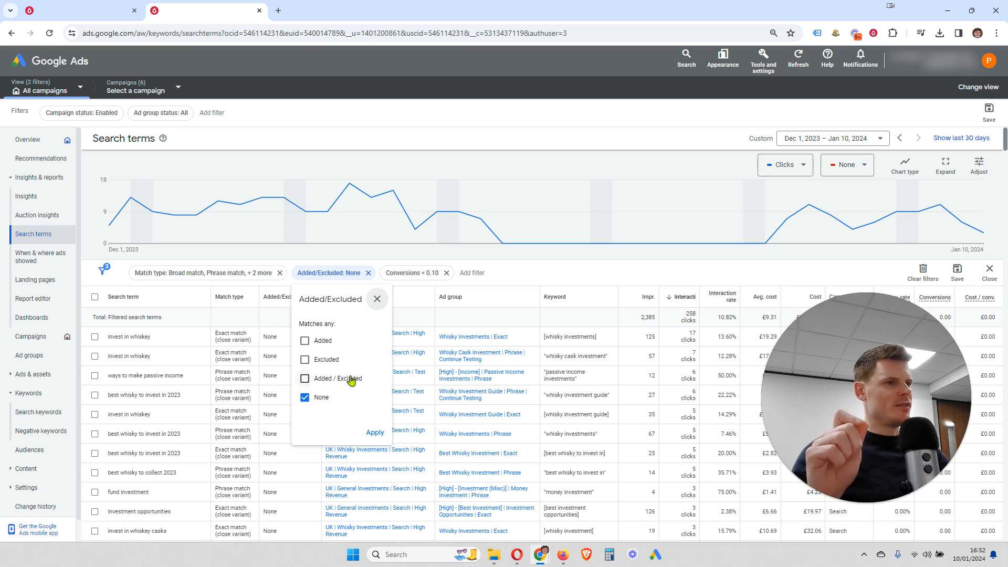
mouse_move(323, 384)
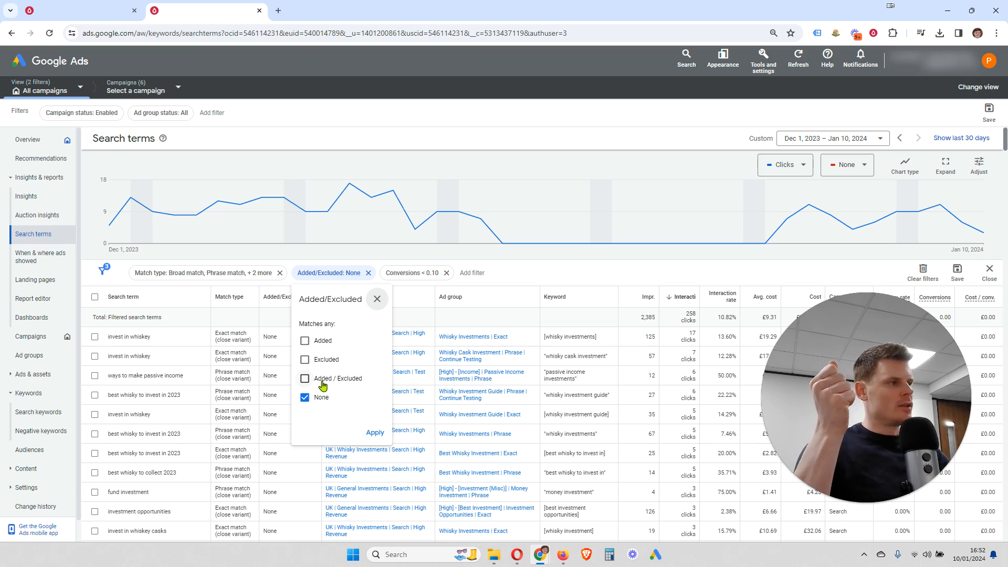
mouse_move(320, 401)
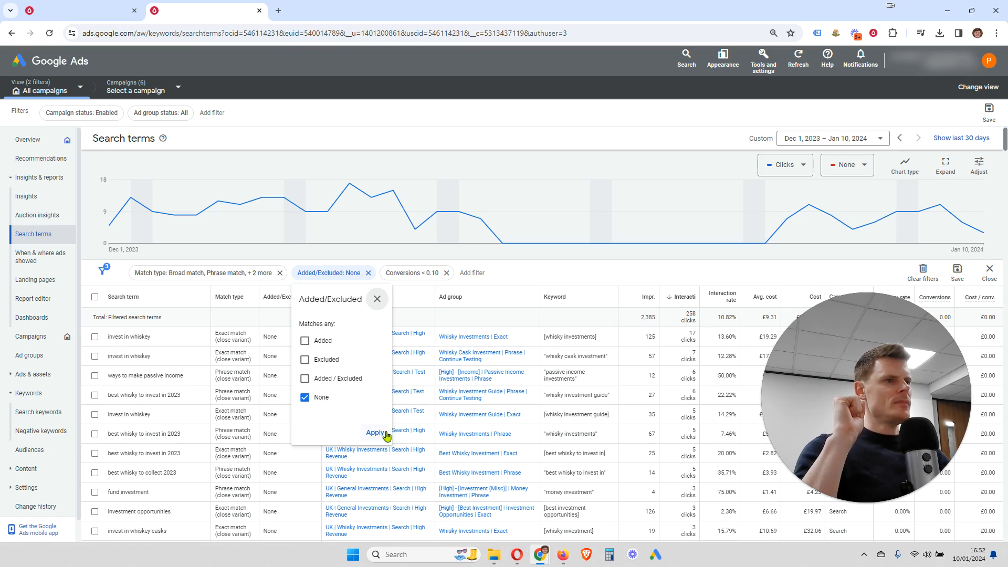
click(375, 432)
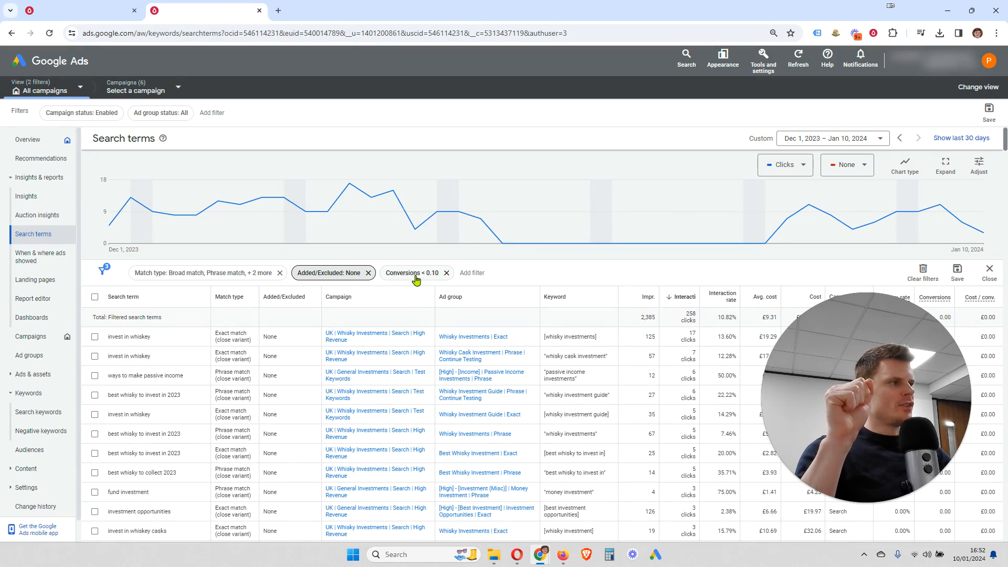
click(413, 273)
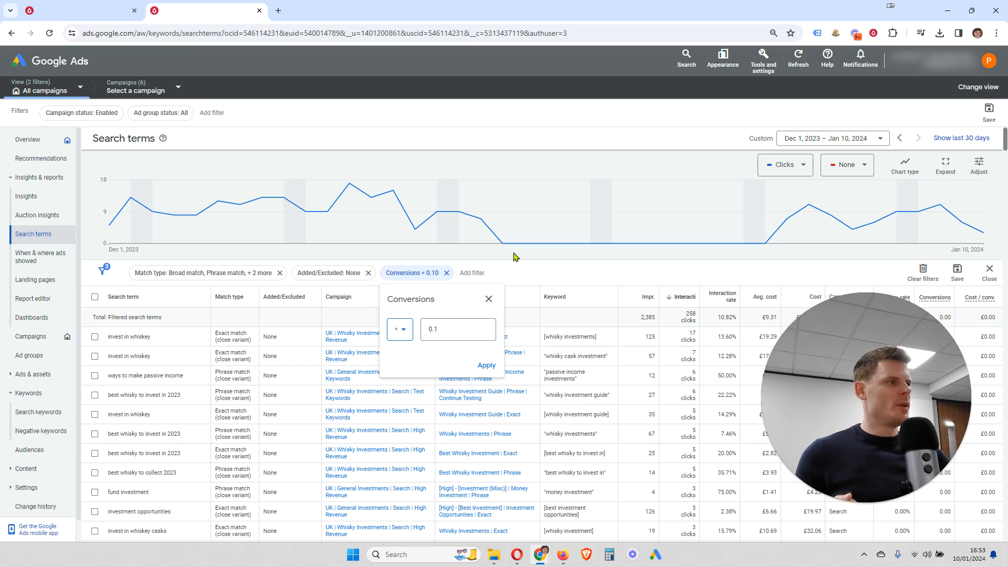
mouse_move(504, 263)
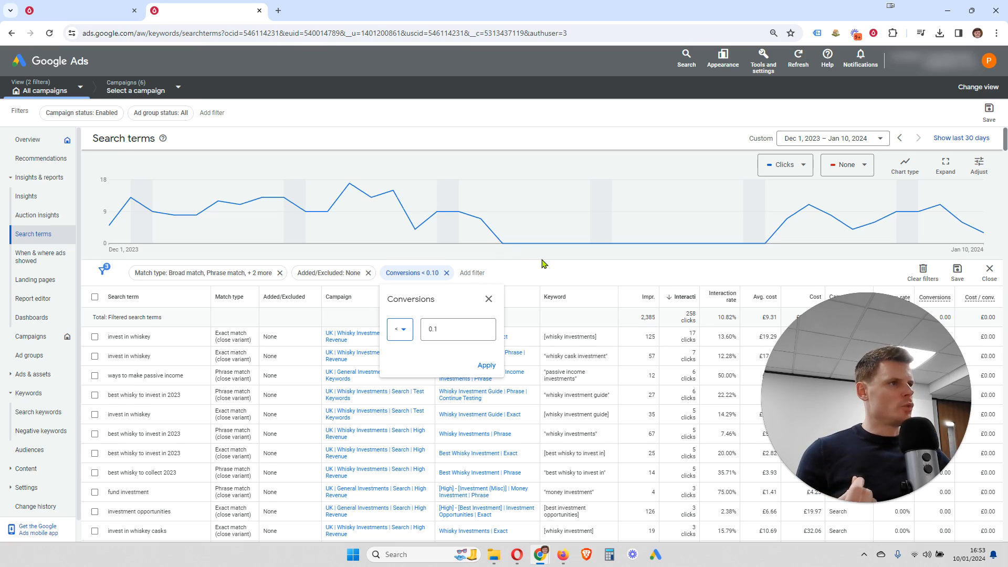
click(488, 299)
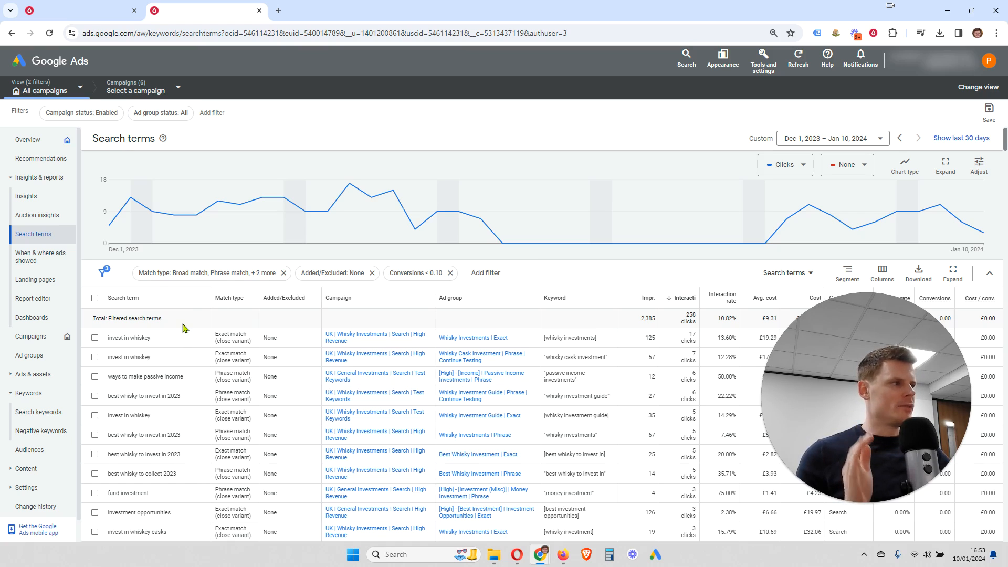
mouse_move(259, 402)
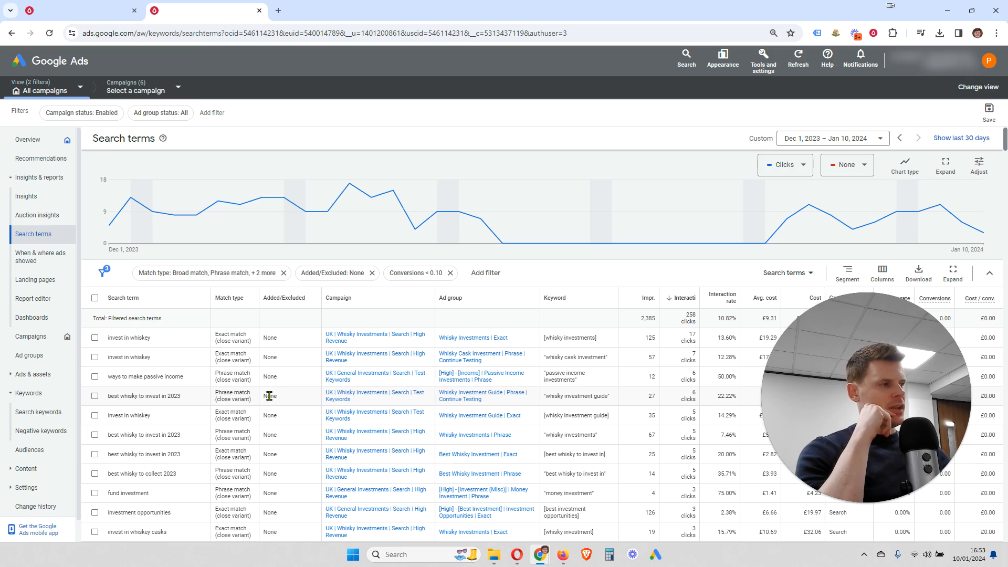
mouse_move(261, 390)
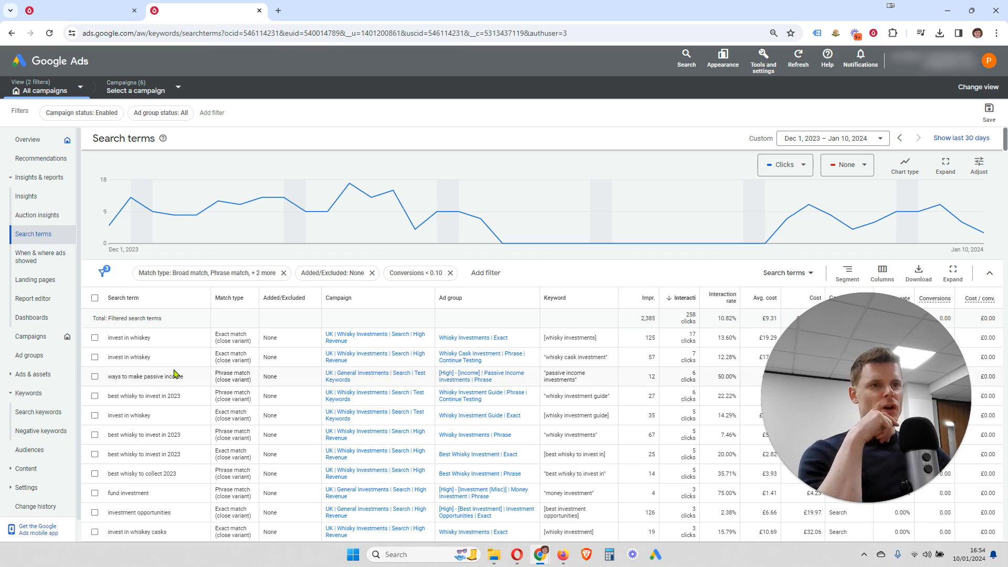
Tick and then untick the mistakenly selected fund investment term.
scroll(down, 3)
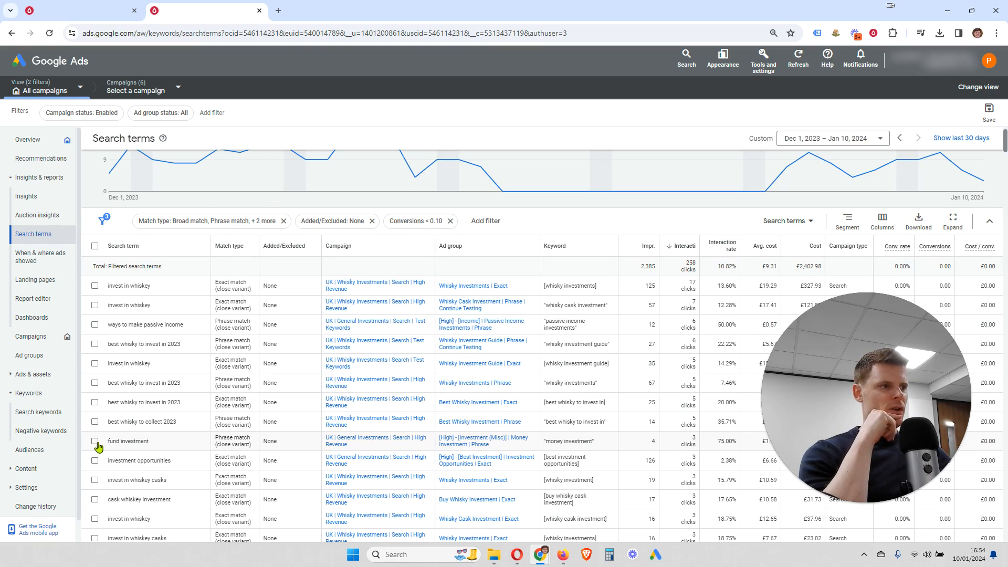
click(95, 444)
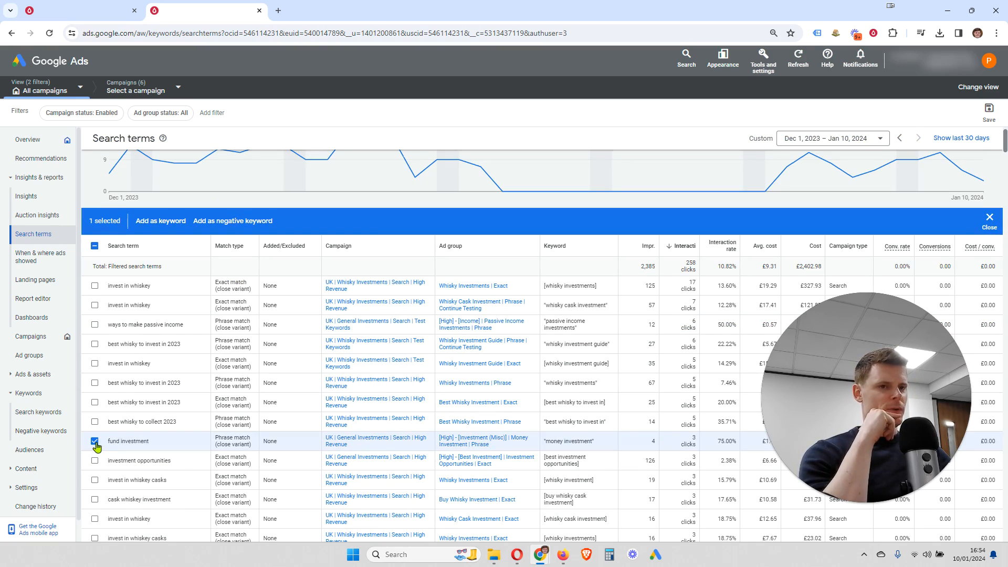
click(94, 444)
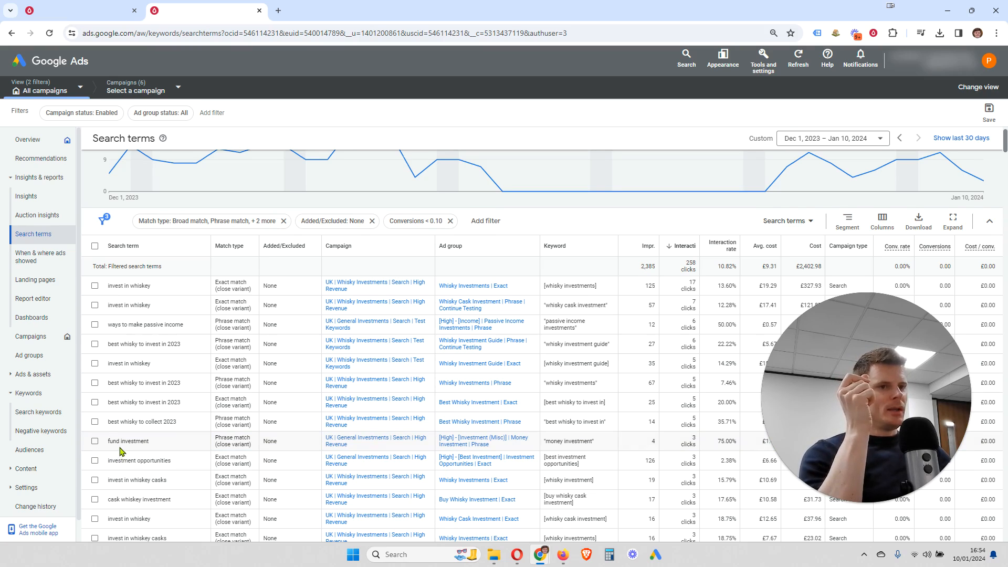
Scroll further down the table and tick best income investments for exclusion.
scroll(down, 3)
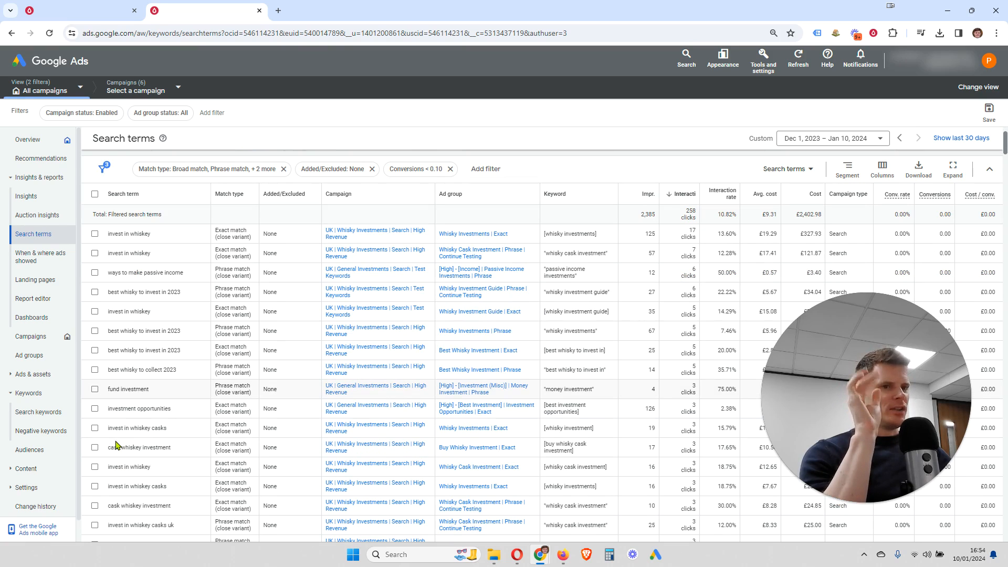
scroll(down, 3)
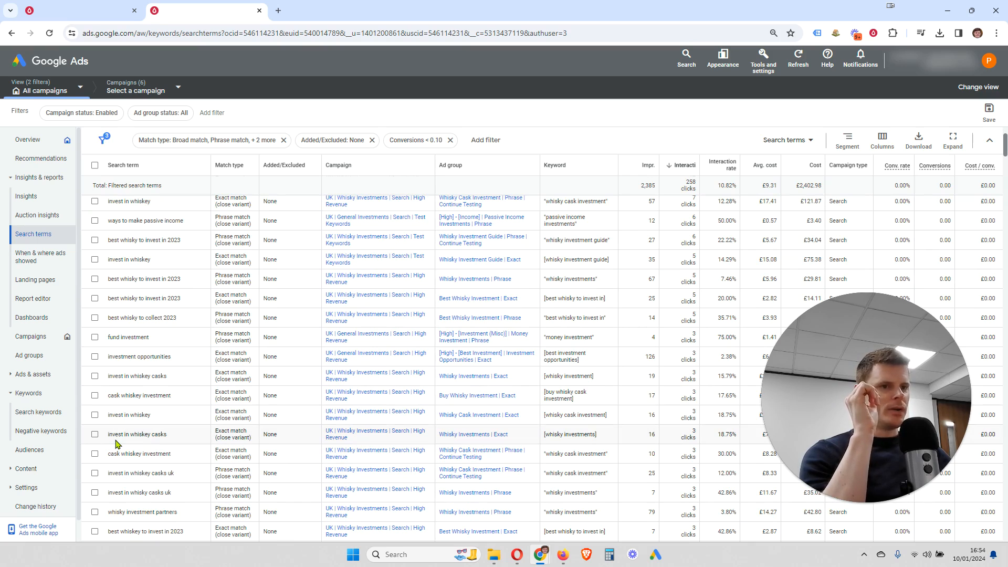
scroll(down, 3)
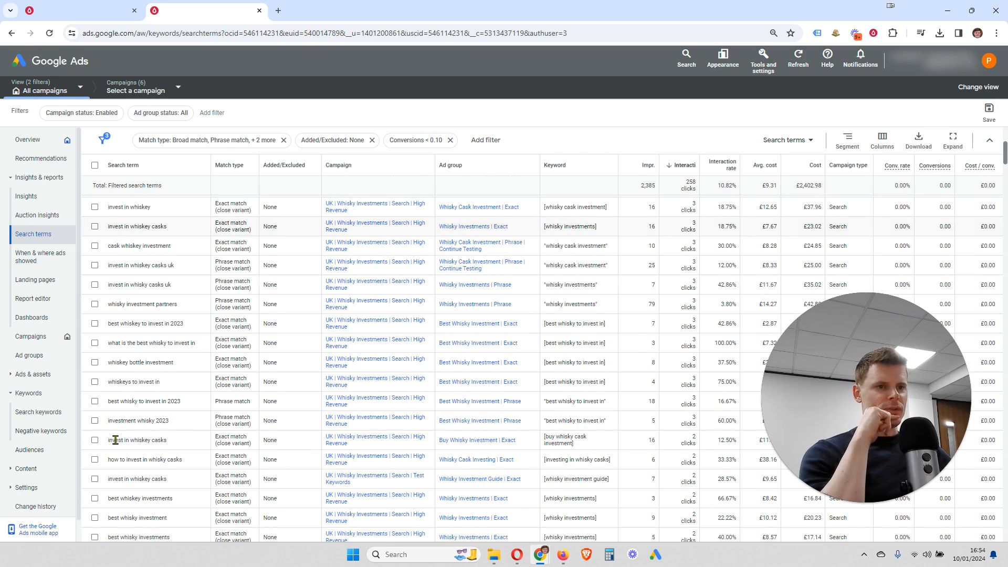
scroll(down, 3)
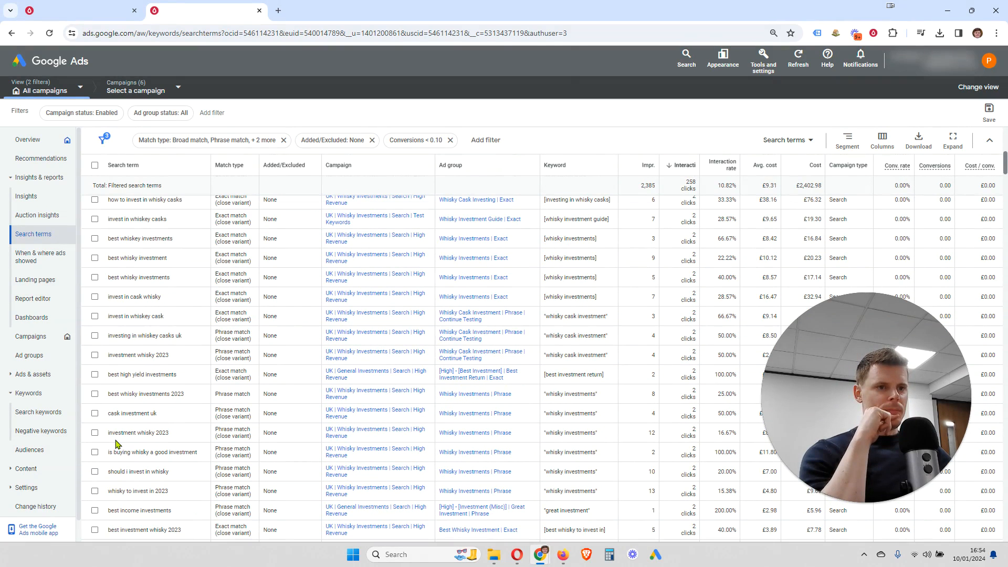
scroll(down, 3)
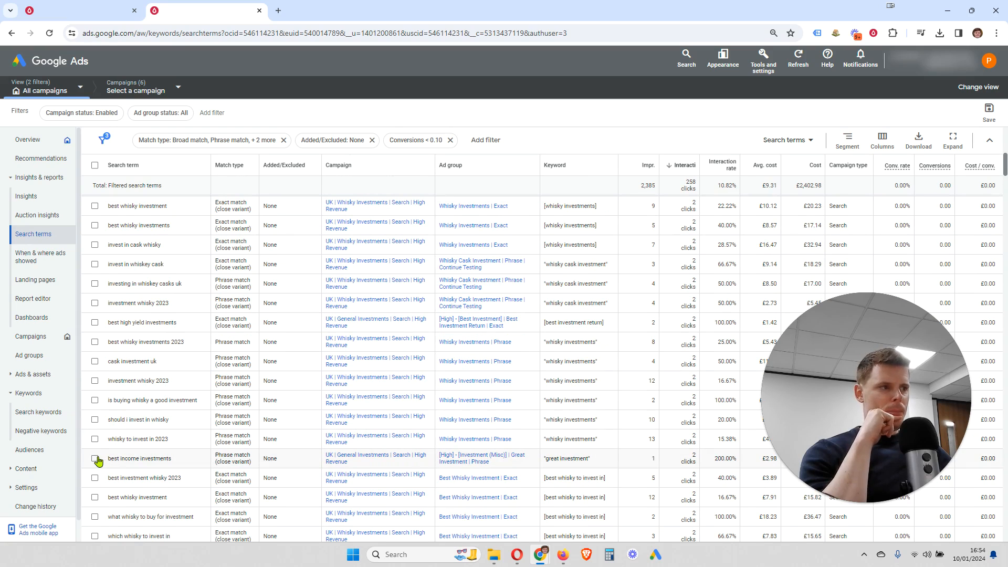
click(95, 462)
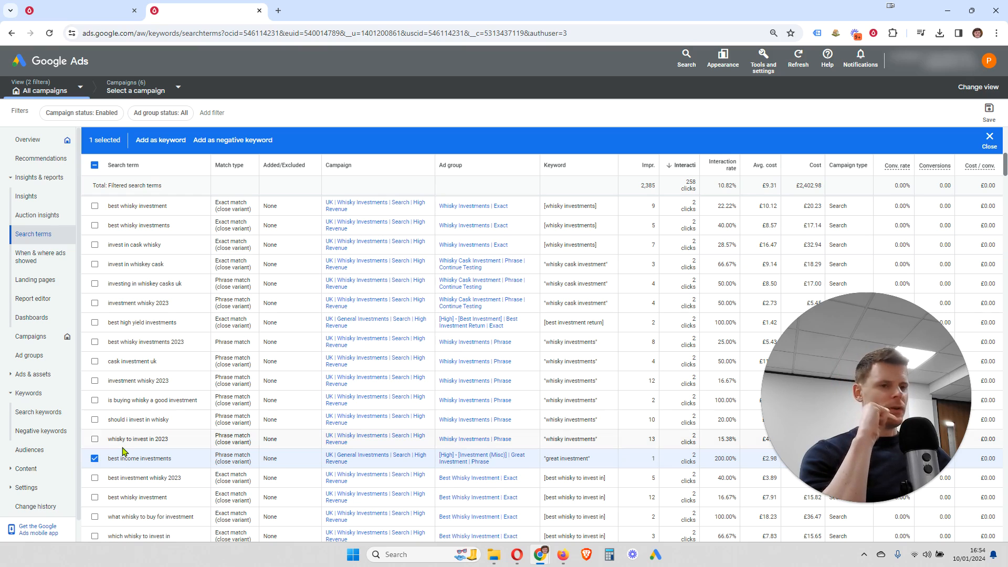
scroll(down, 3)
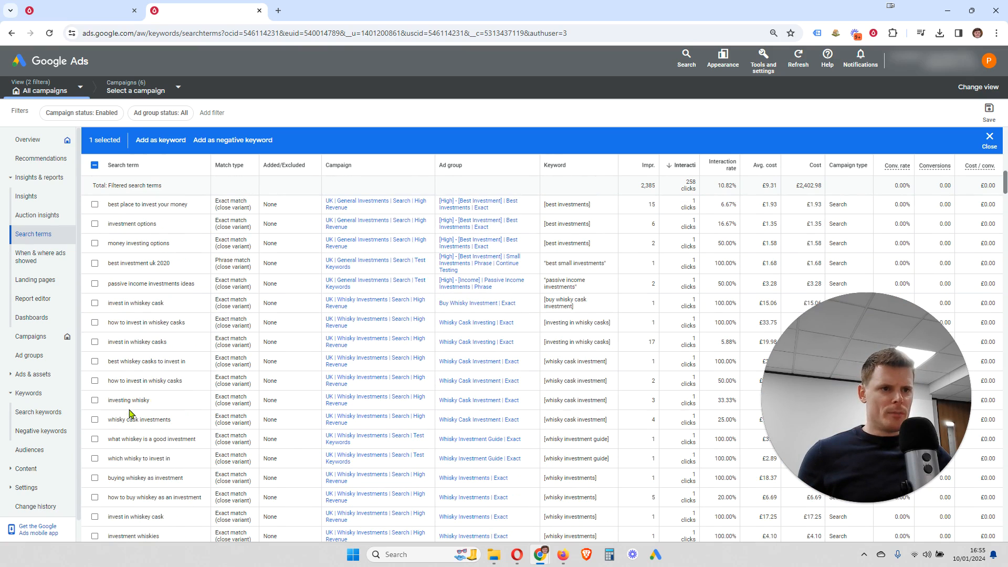
scroll(down, 3)
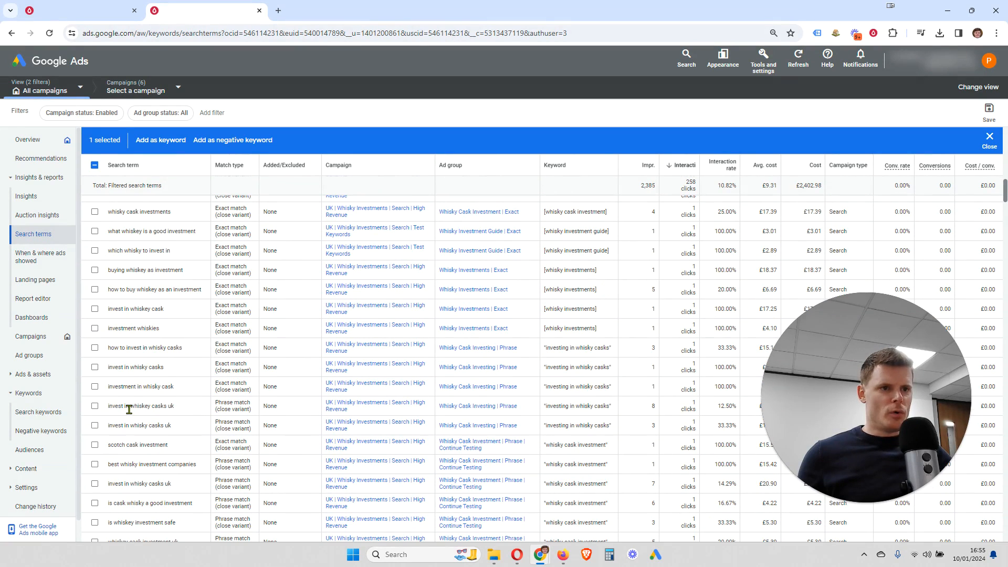
scroll(down, 3)
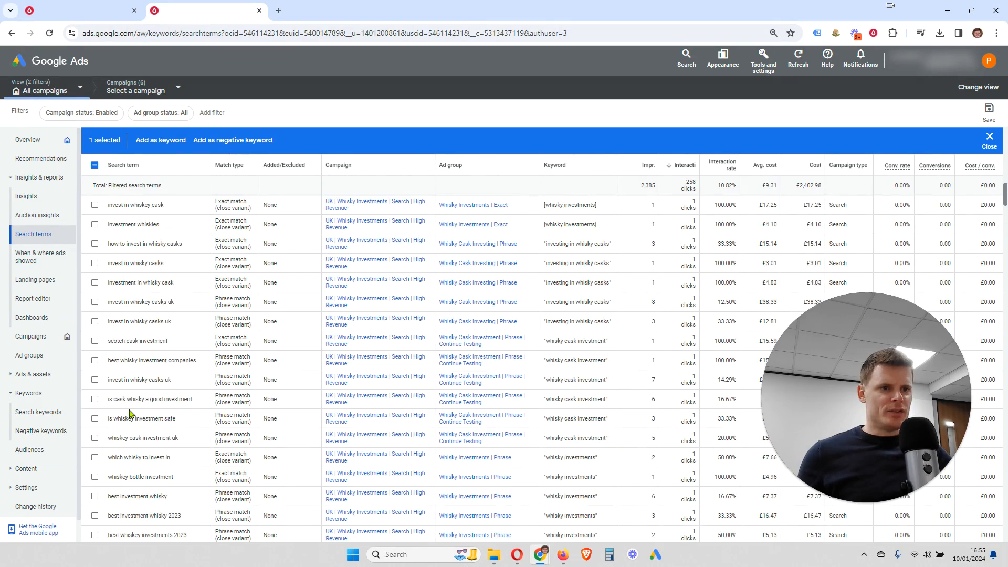
scroll(down, 3)
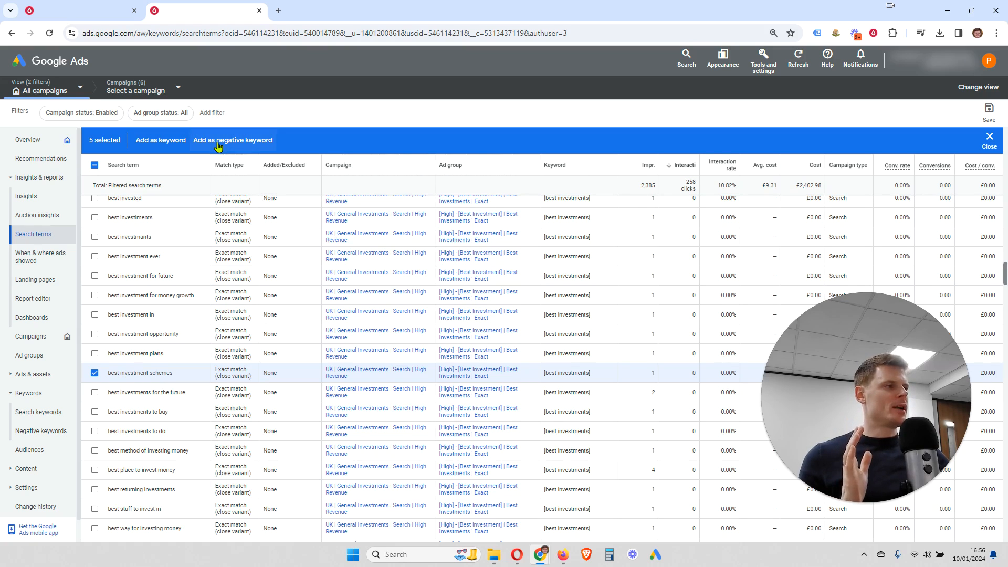
Add the ticked terms as negatives to the list named Negative Keyword List.
click(989, 139)
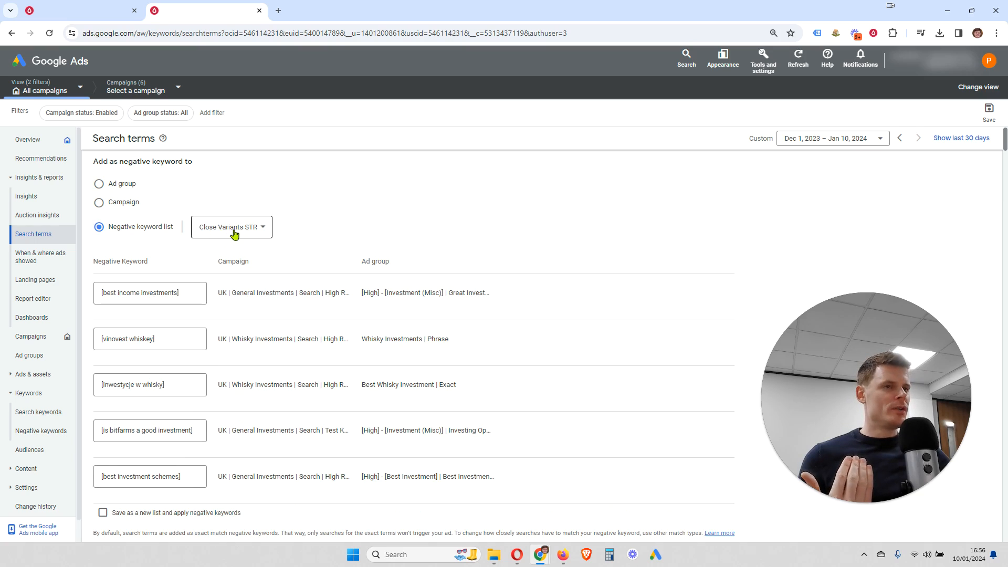
click(232, 226)
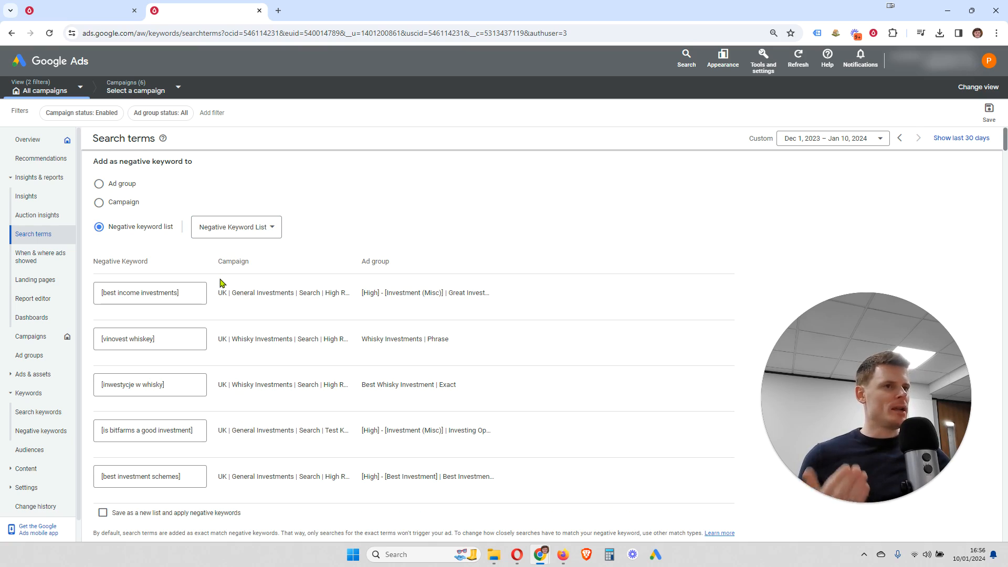
click(149, 293)
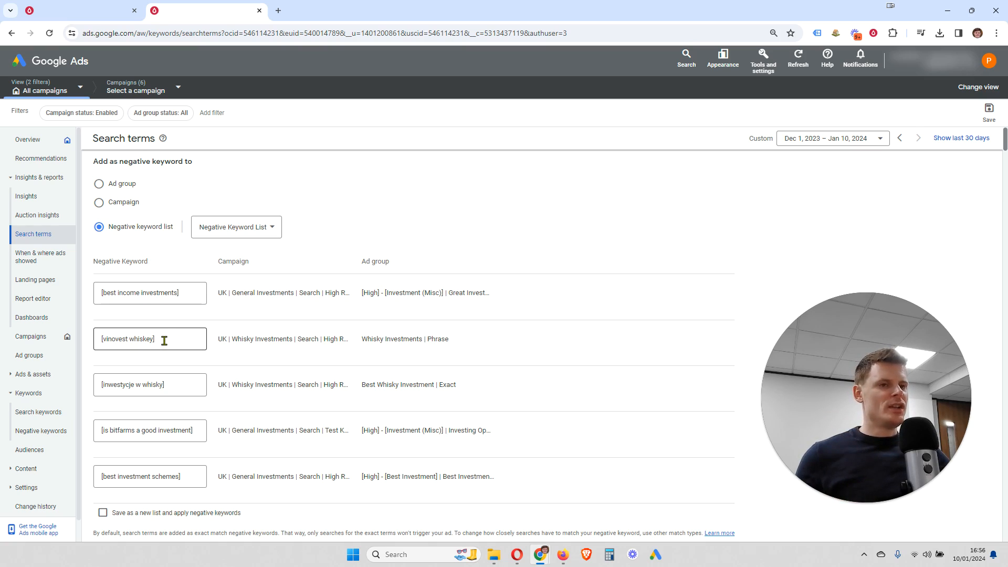
Edit the queued negatives into phrase-match words "vinovest", "inwestycje", "bitfarms", "schemes".
double_click(141, 339)
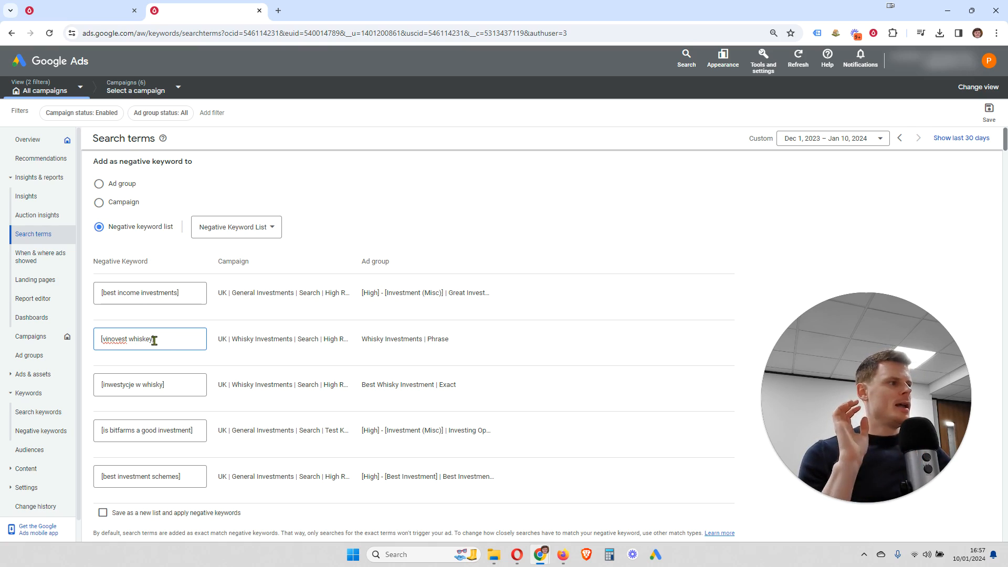
double_click(143, 339)
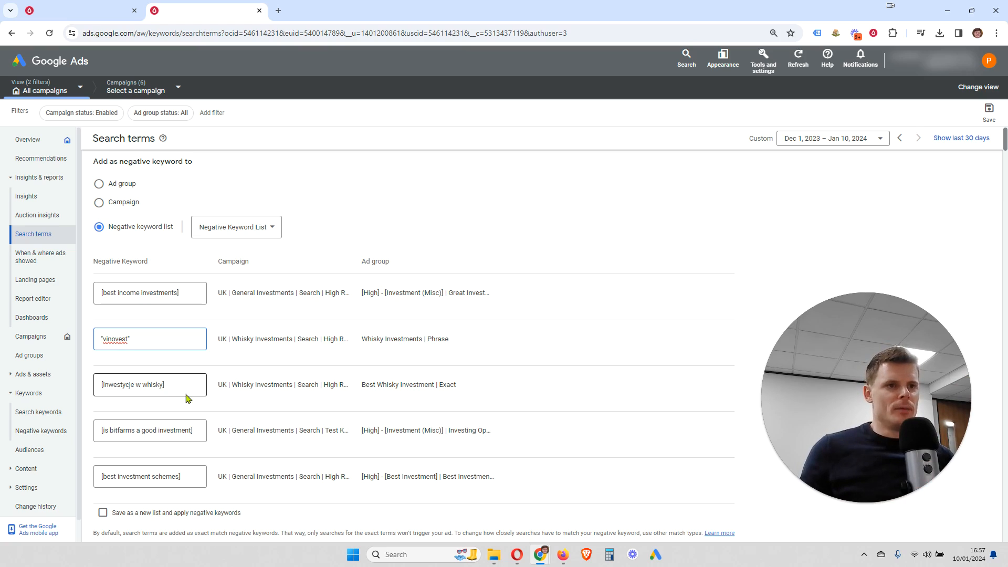
double_click(149, 384)
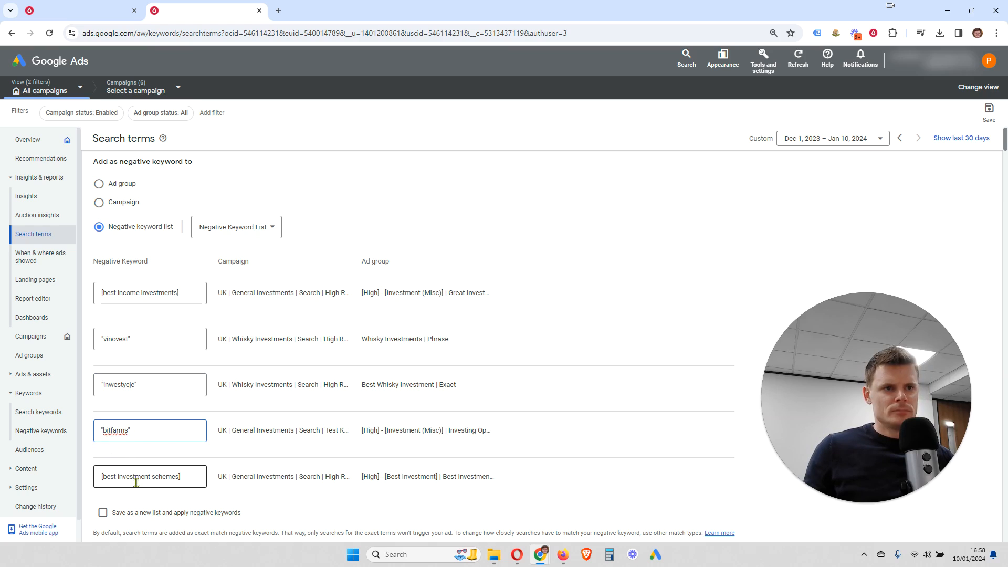
double_click(125, 476)
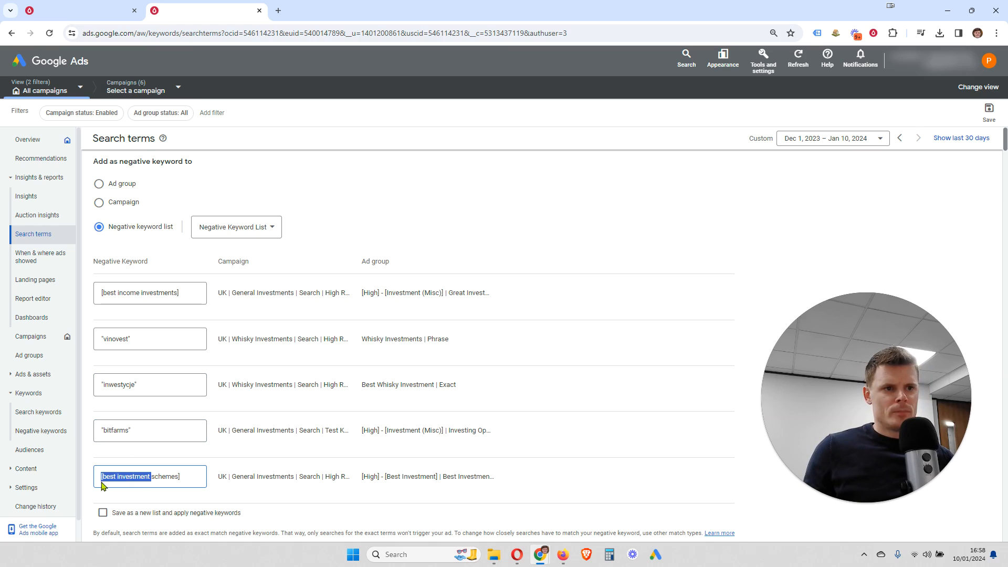
text("schemes")
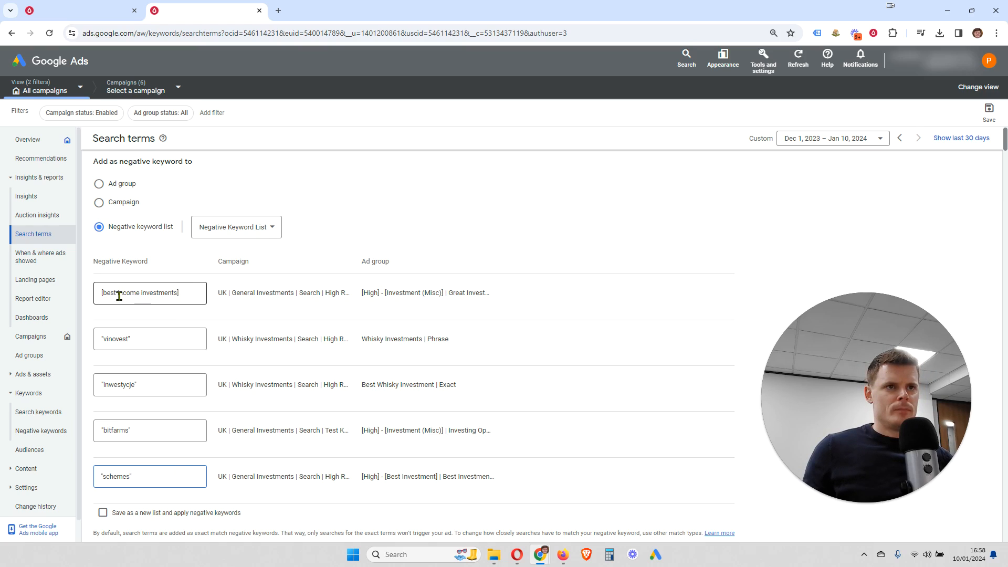
double_click(149, 292)
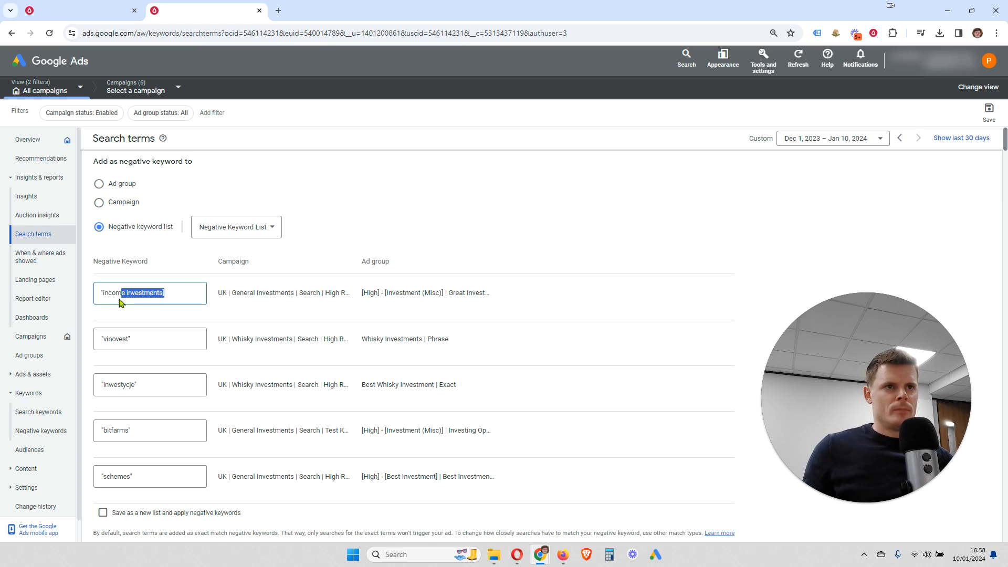